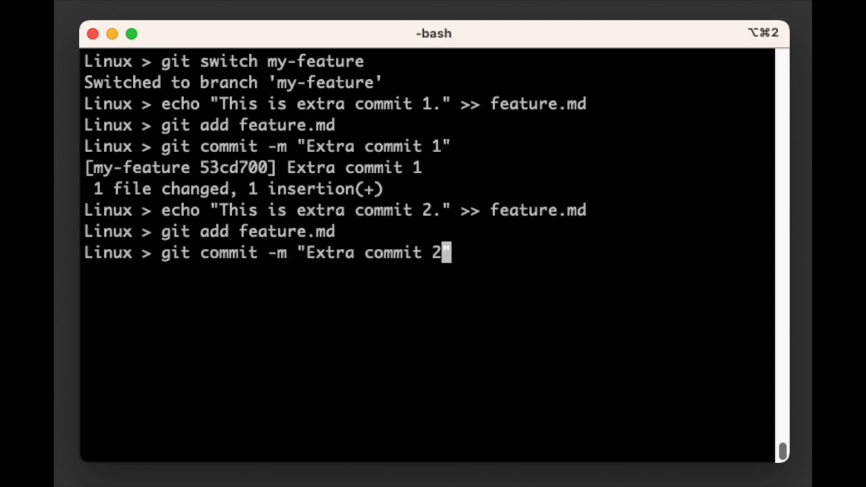
Commit "Extra commit 2" on my-feature and review the log showing both extra commits.
key("Return")
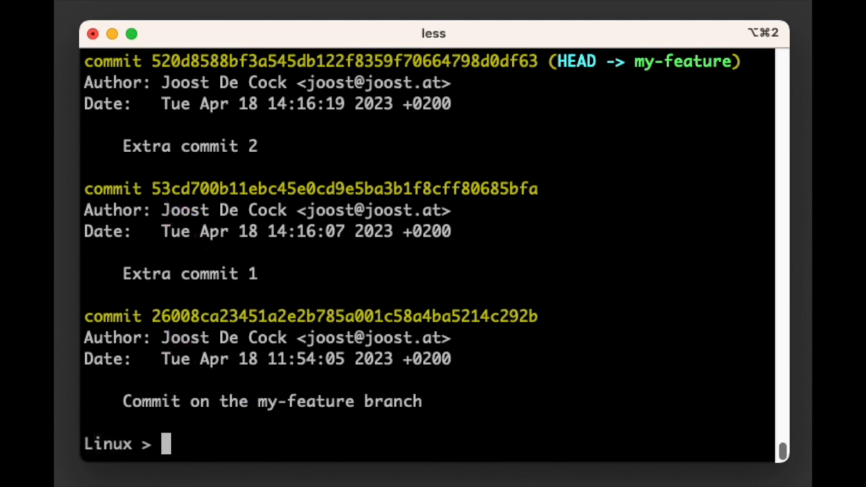
type("ce")
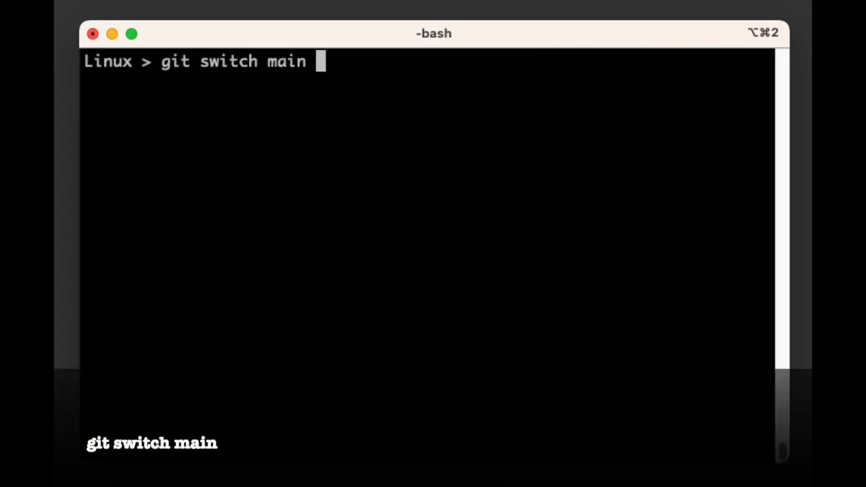
Run git merge --squash my-feature on main, staging the changes without committing.
type("git merge -")
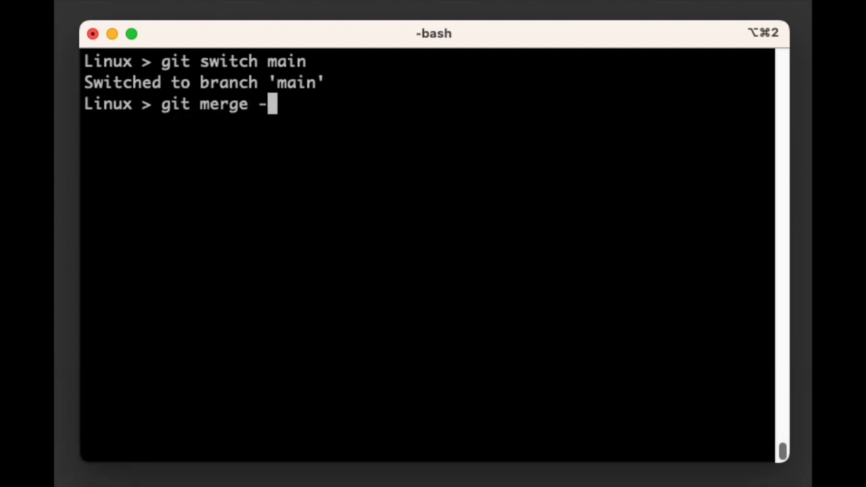
type("-squash")
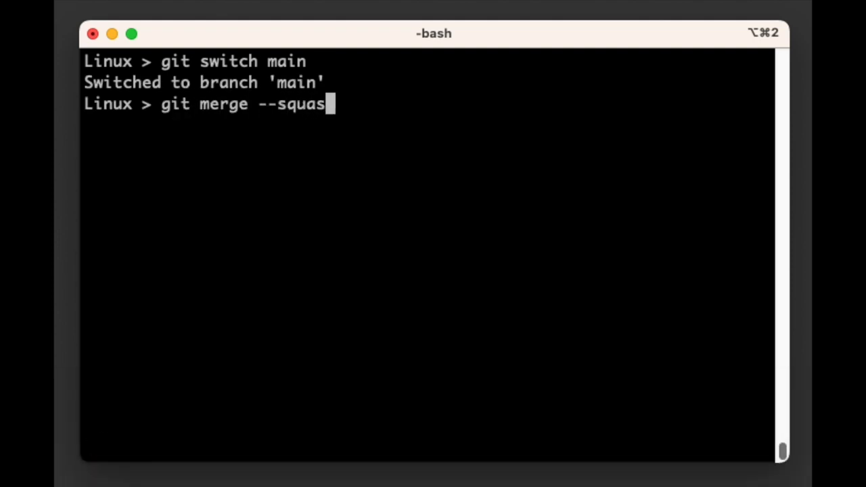
type("h my-feature")
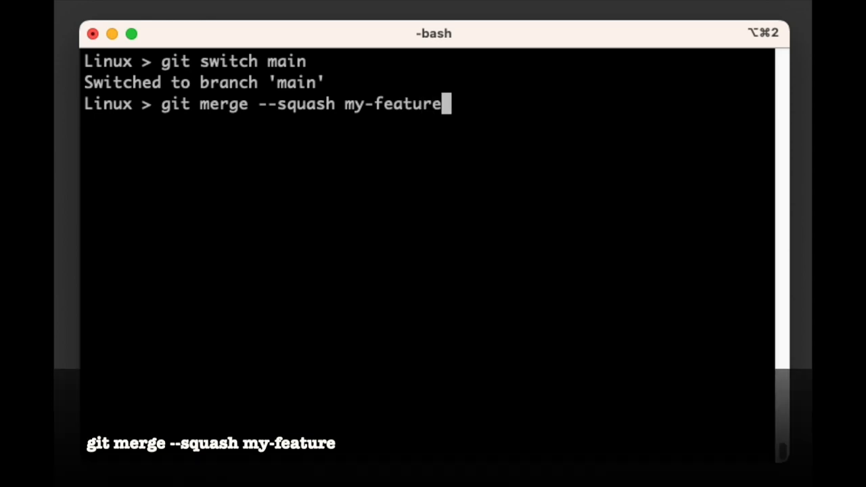
key("Return")
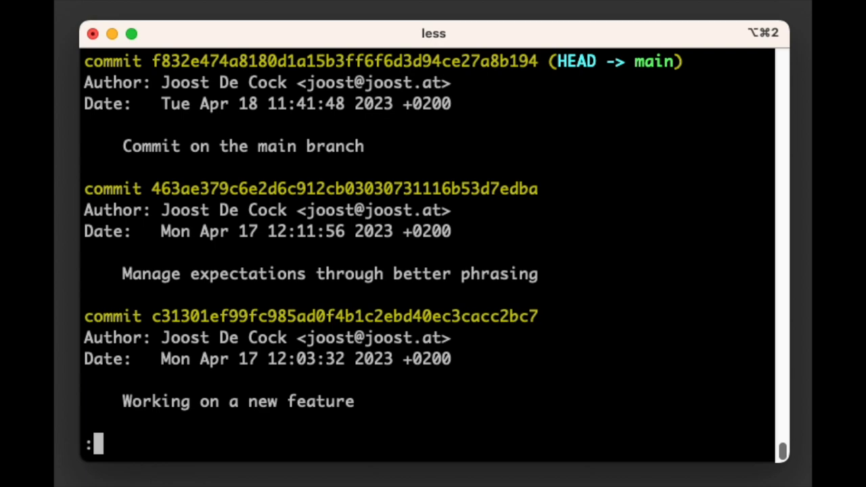
Quit the log view and check git status for the staged, modified feature.md.
key("q")
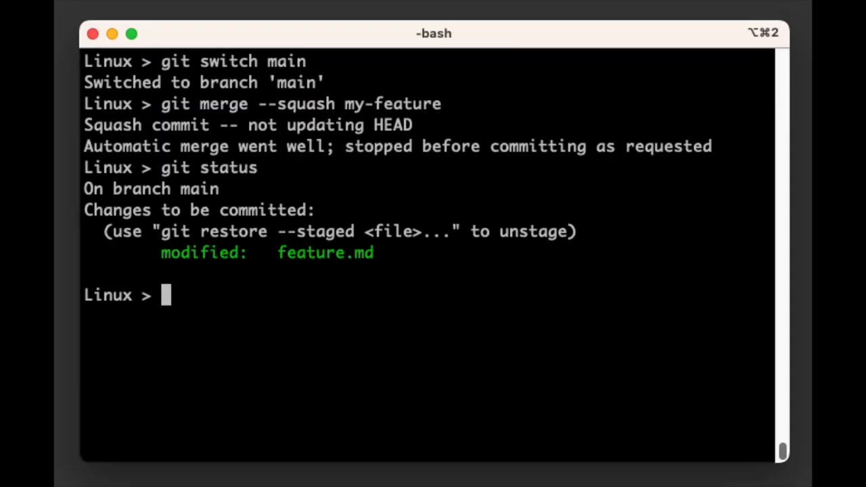